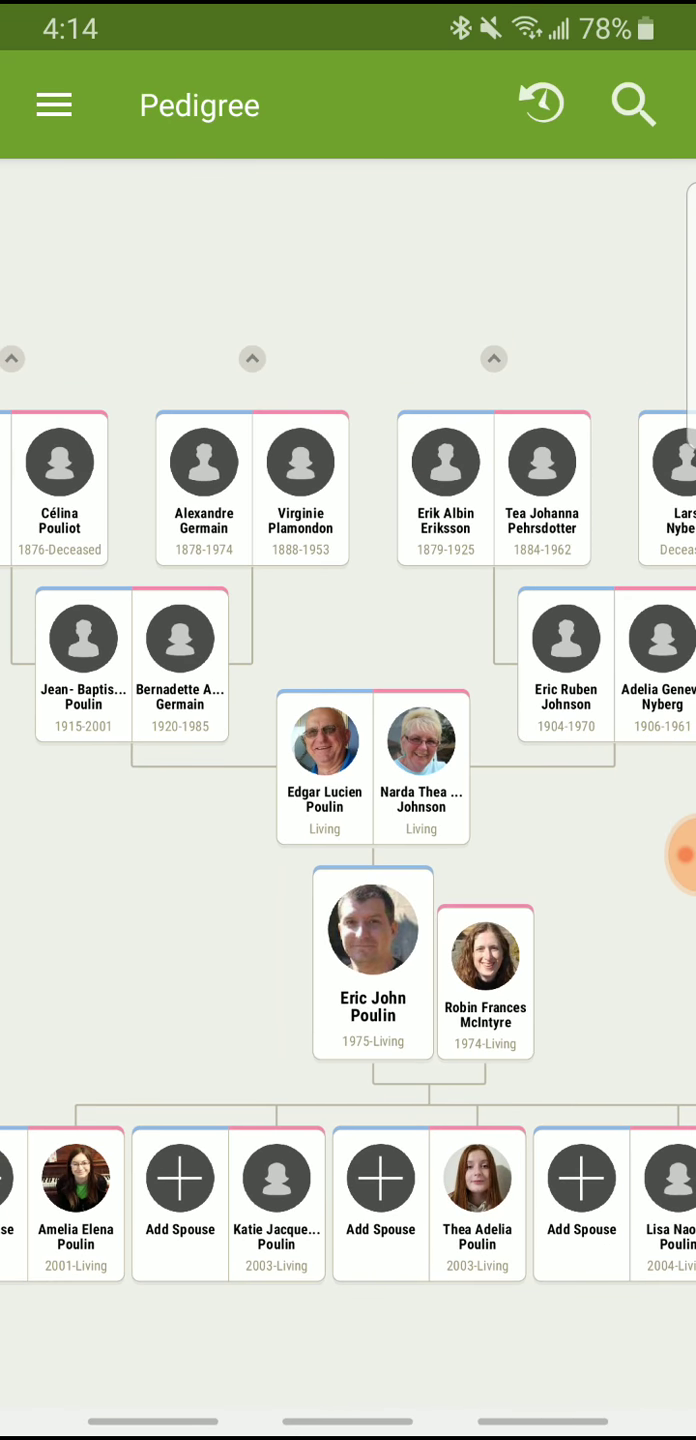
# Step: Show the wife's own pedigree with the empty Add Father and Add Mother slots above her father
pyautogui.scroll(-3)
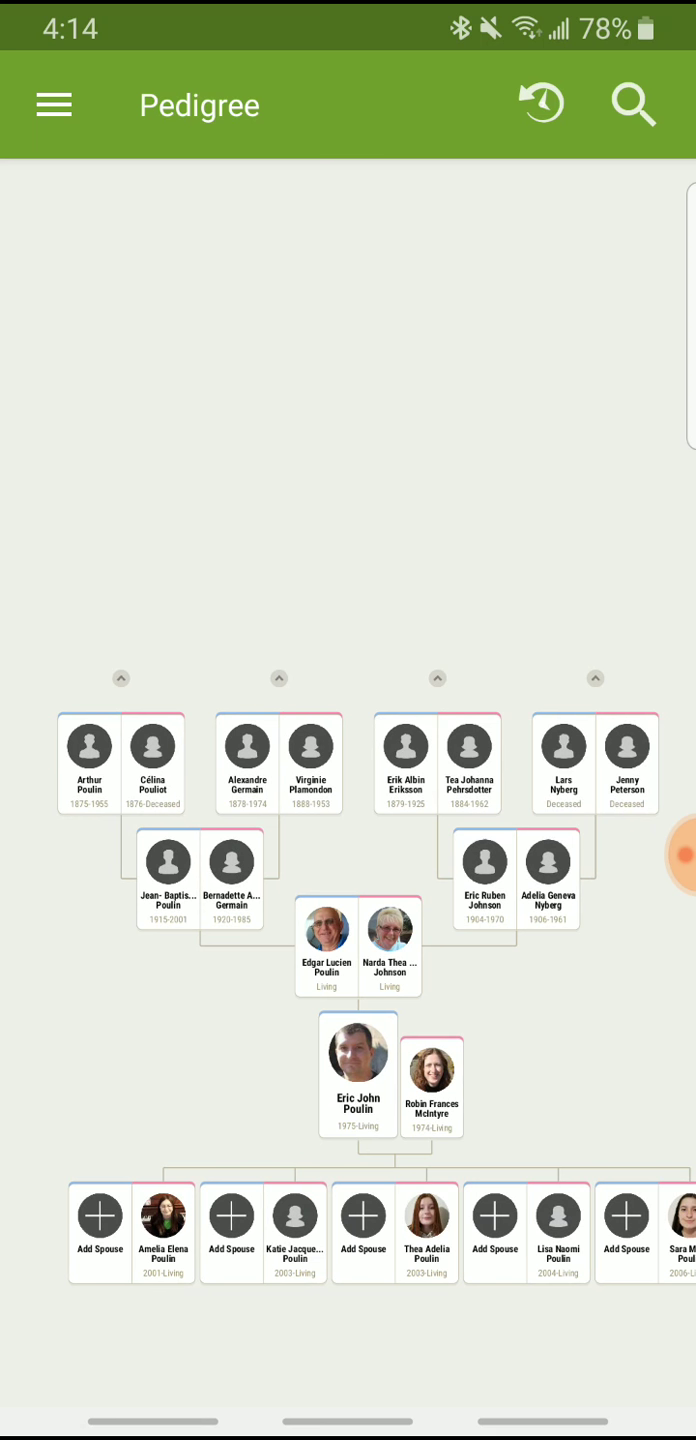
pyautogui.click(430, 1084)
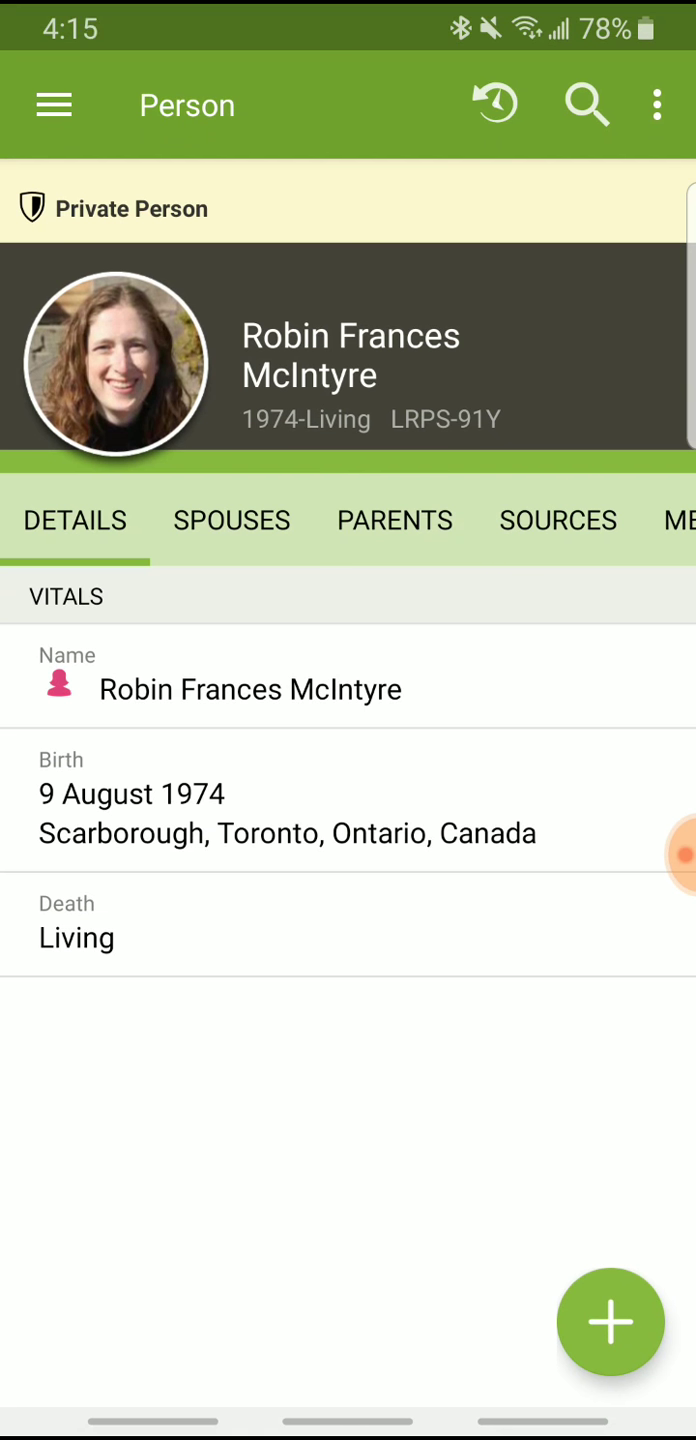
pyautogui.click(656, 104)
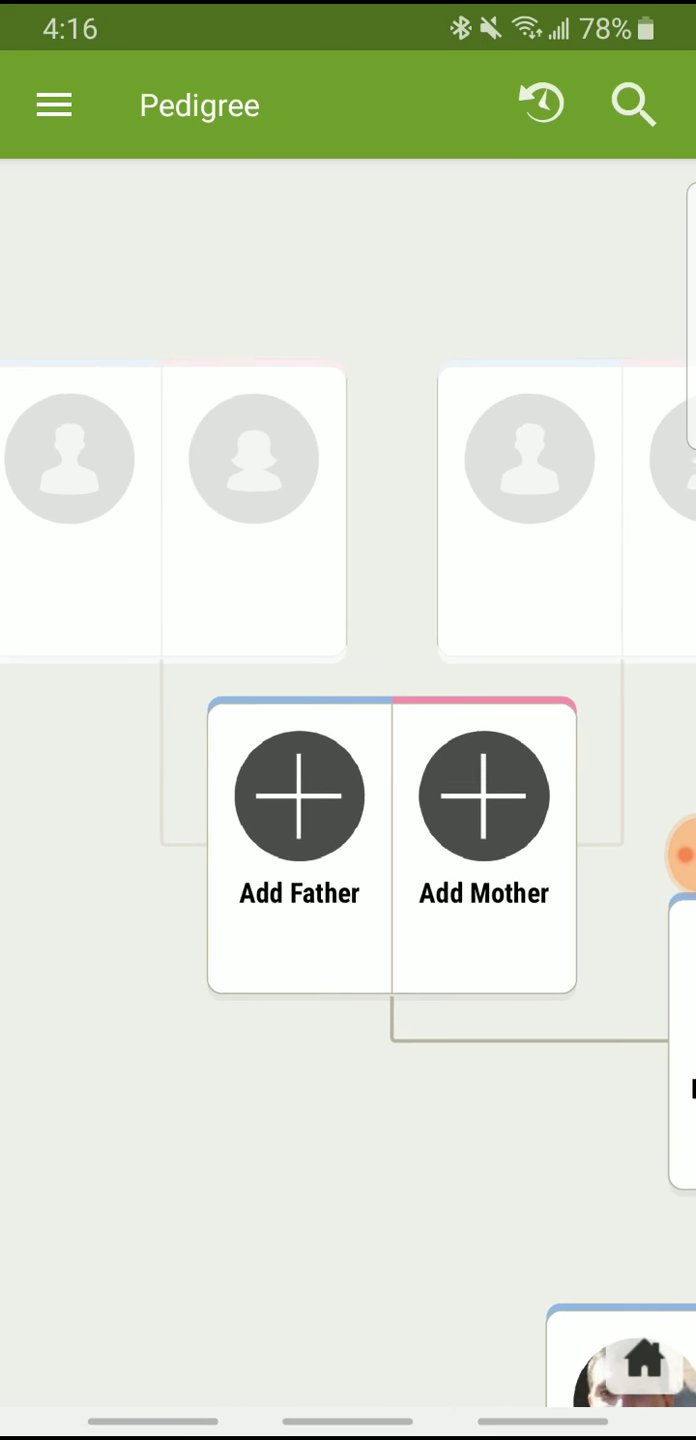
pyautogui.click(300, 796)
pyautogui.write('Mcinty')
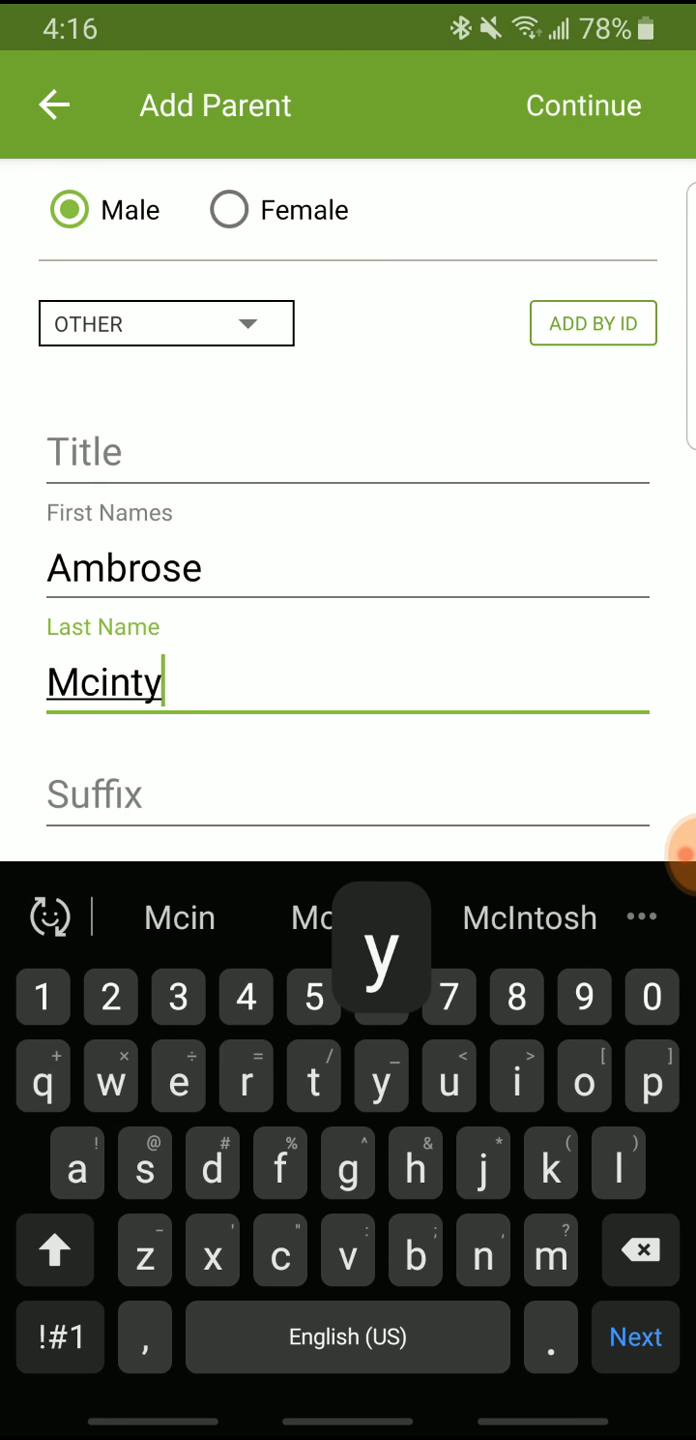
pyautogui.write('re')
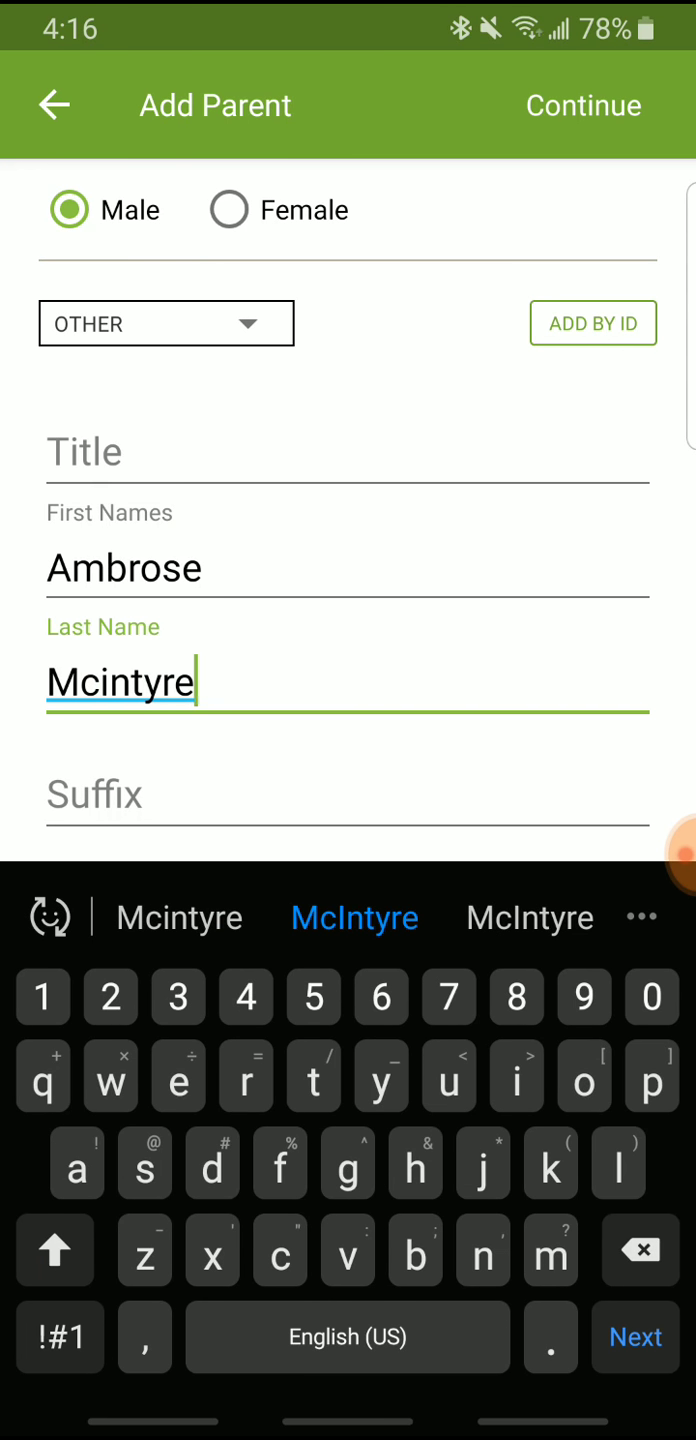
pyautogui.click(196, 680)
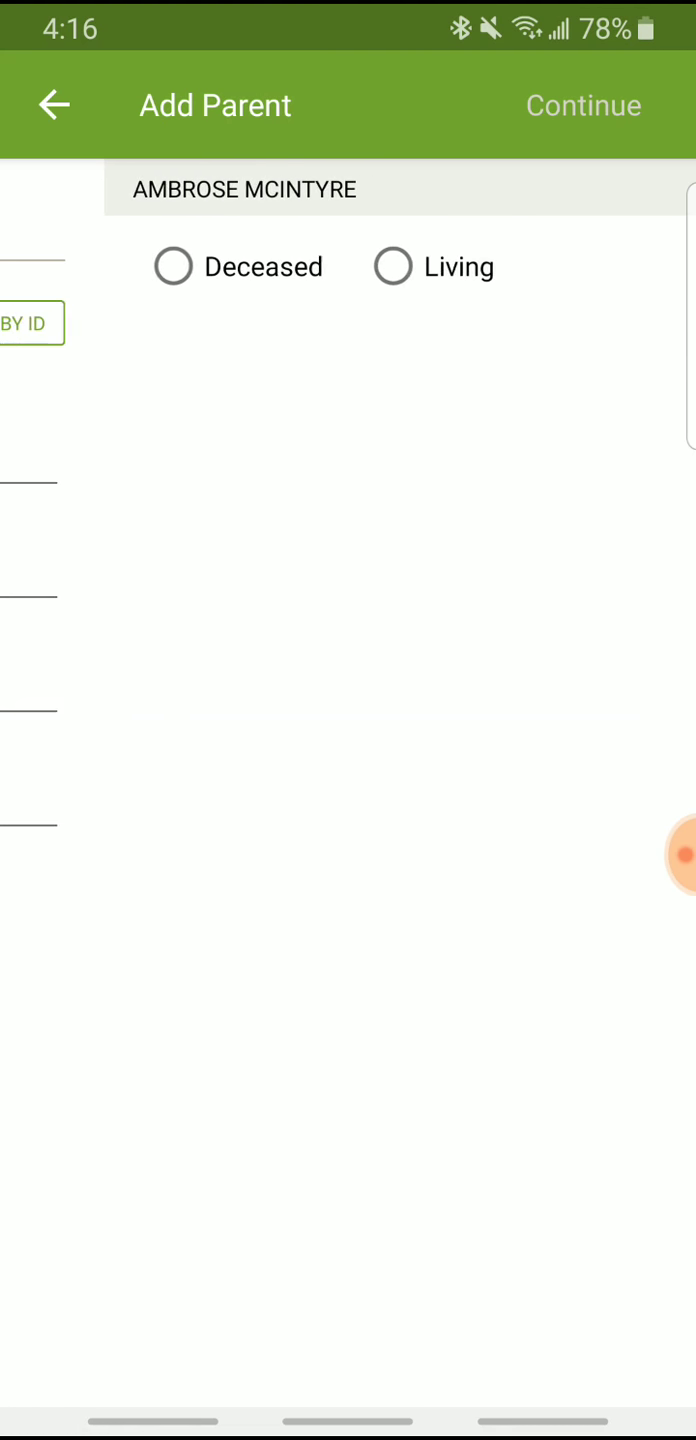
# Step: Record him as deceased, born 28 November 1919 in Cape Breton, Nova Scotia, Canada
pyautogui.click(172, 266)
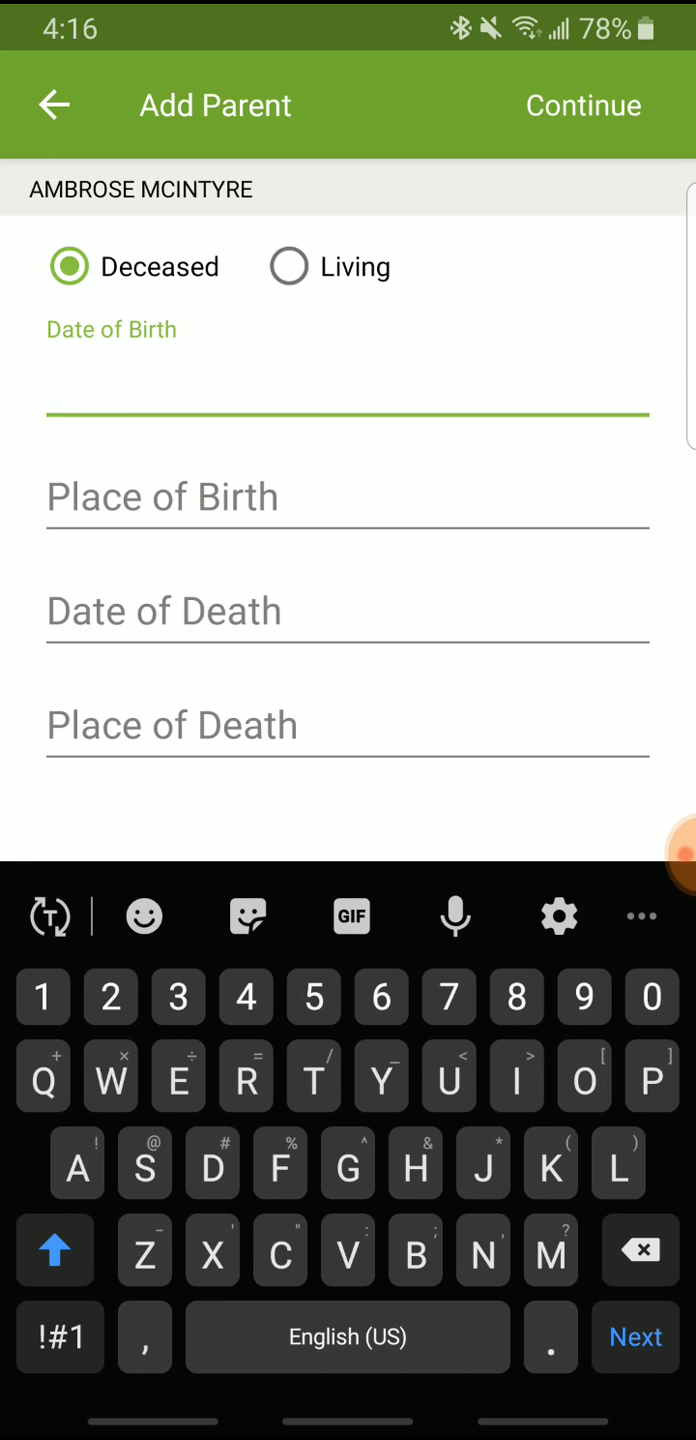
pyautogui.write('8 Nov 191')
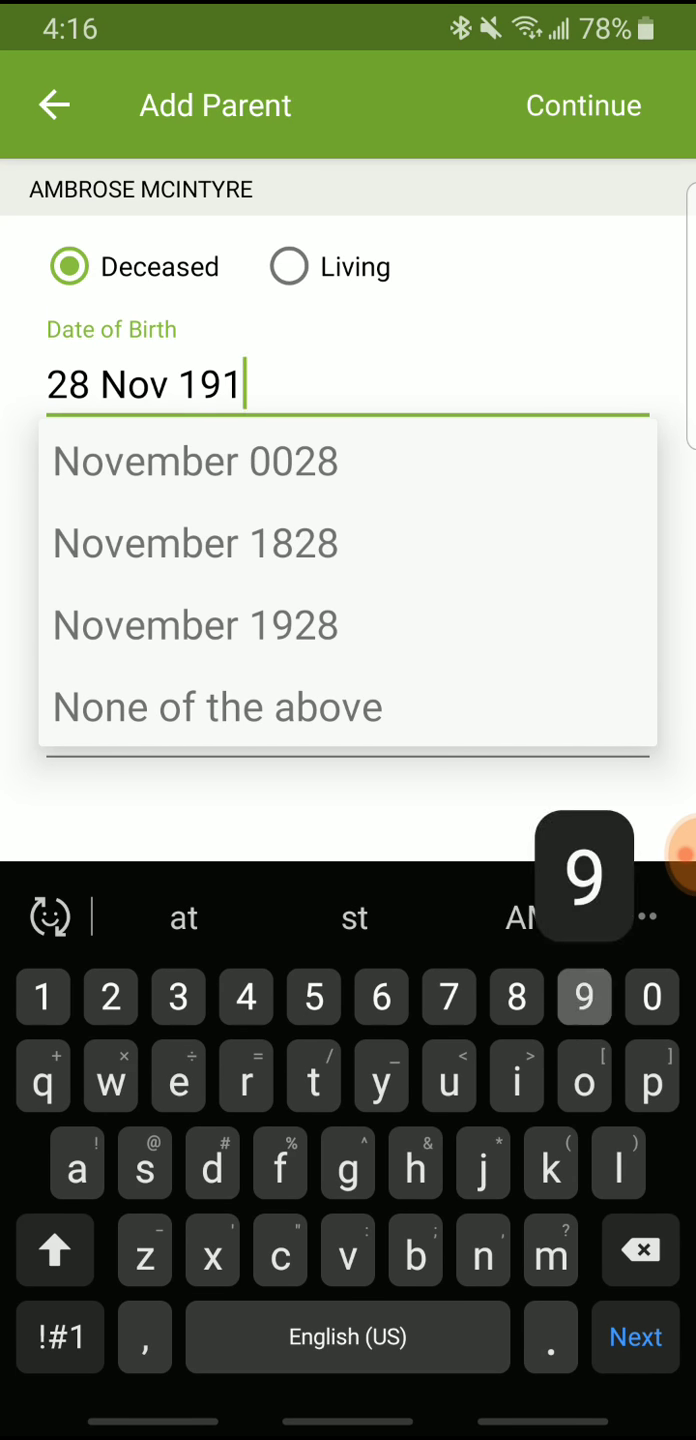
pyautogui.write('9')
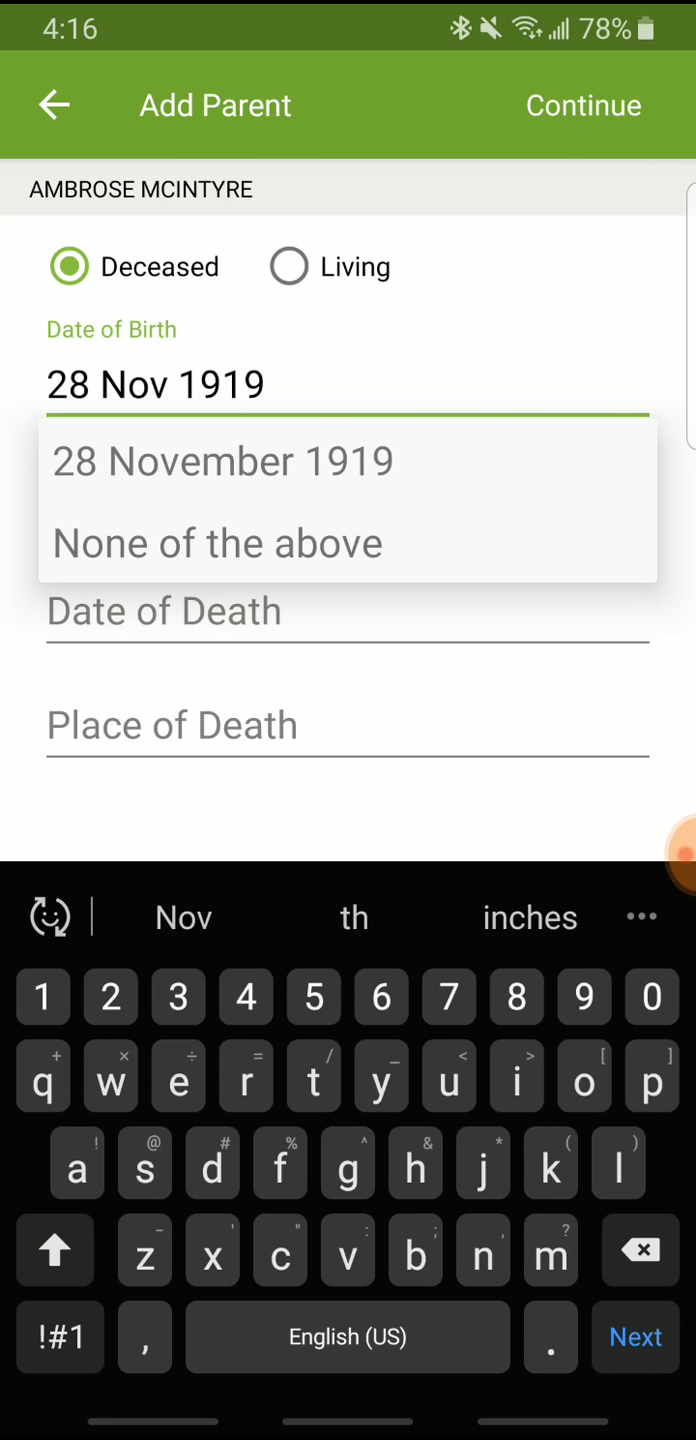
pyautogui.click(222, 460)
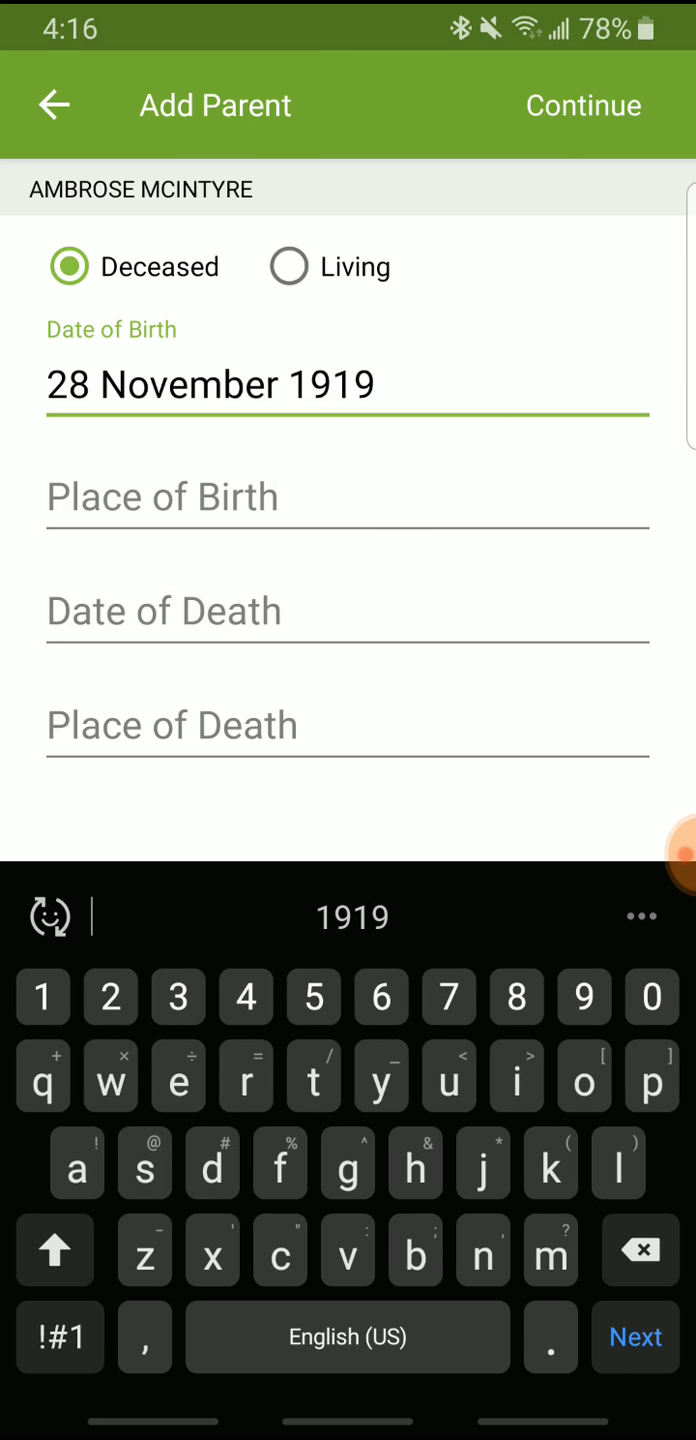
pyautogui.click(348, 496)
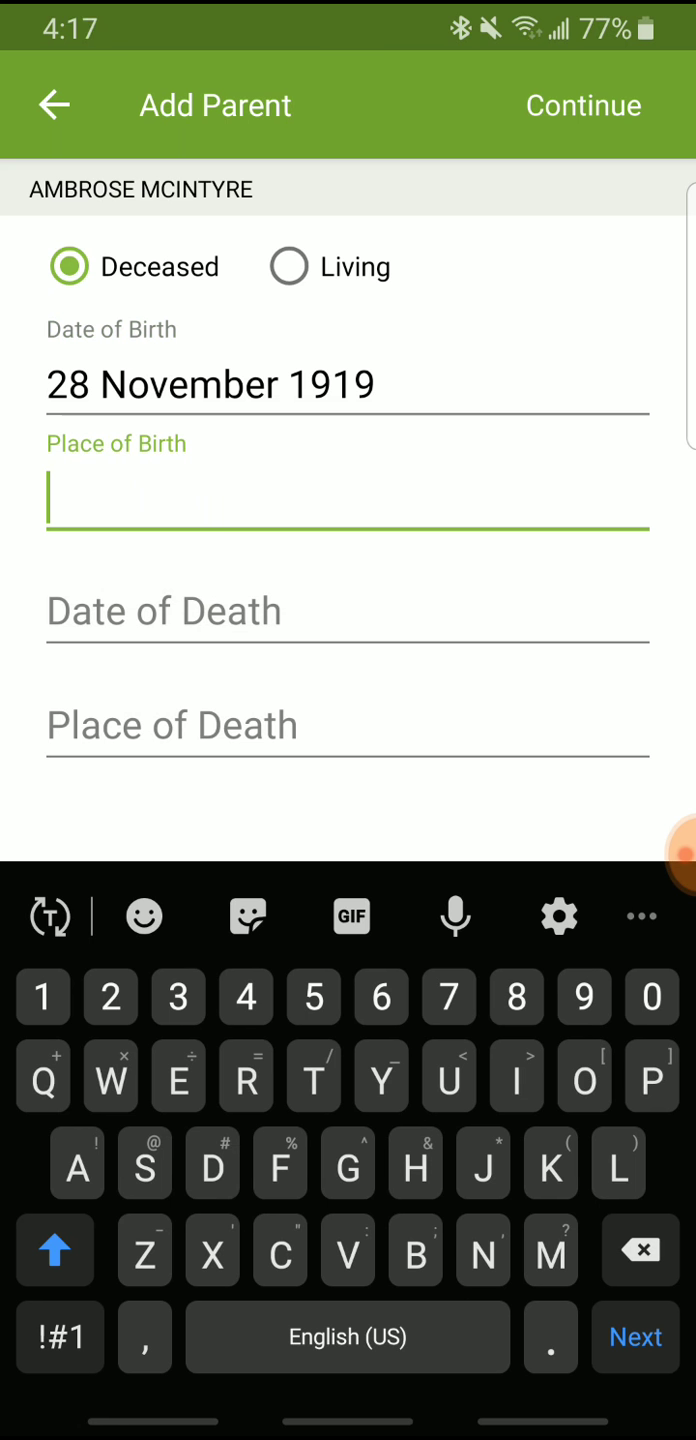
pyautogui.write('C')
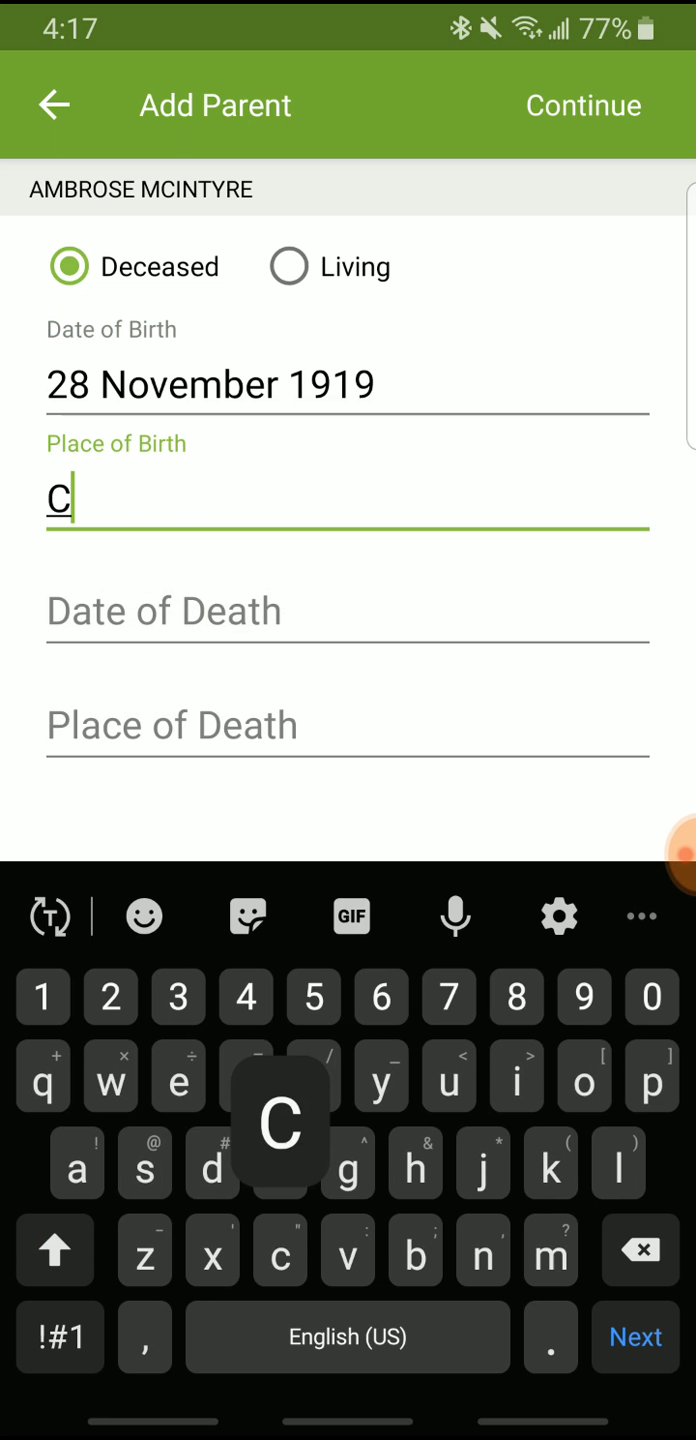
pyautogui.write('ape Breton')
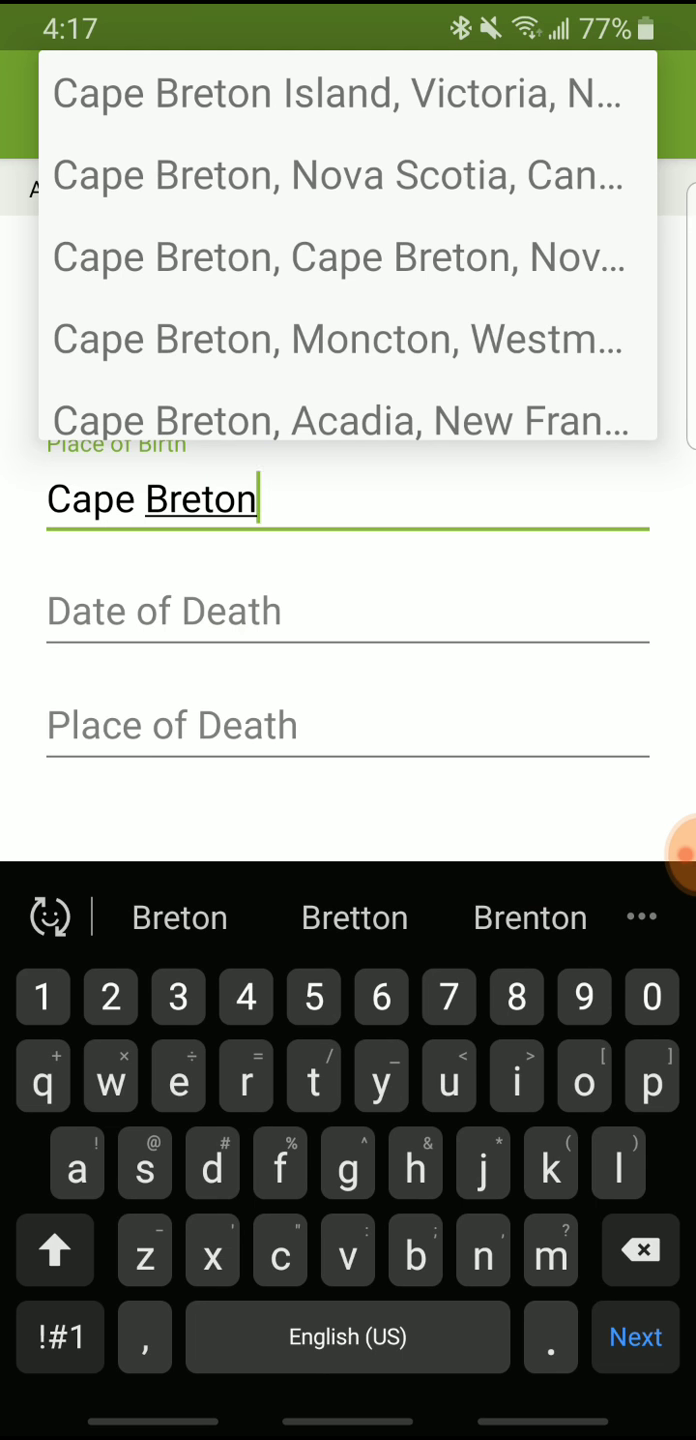
pyautogui.click(340, 174)
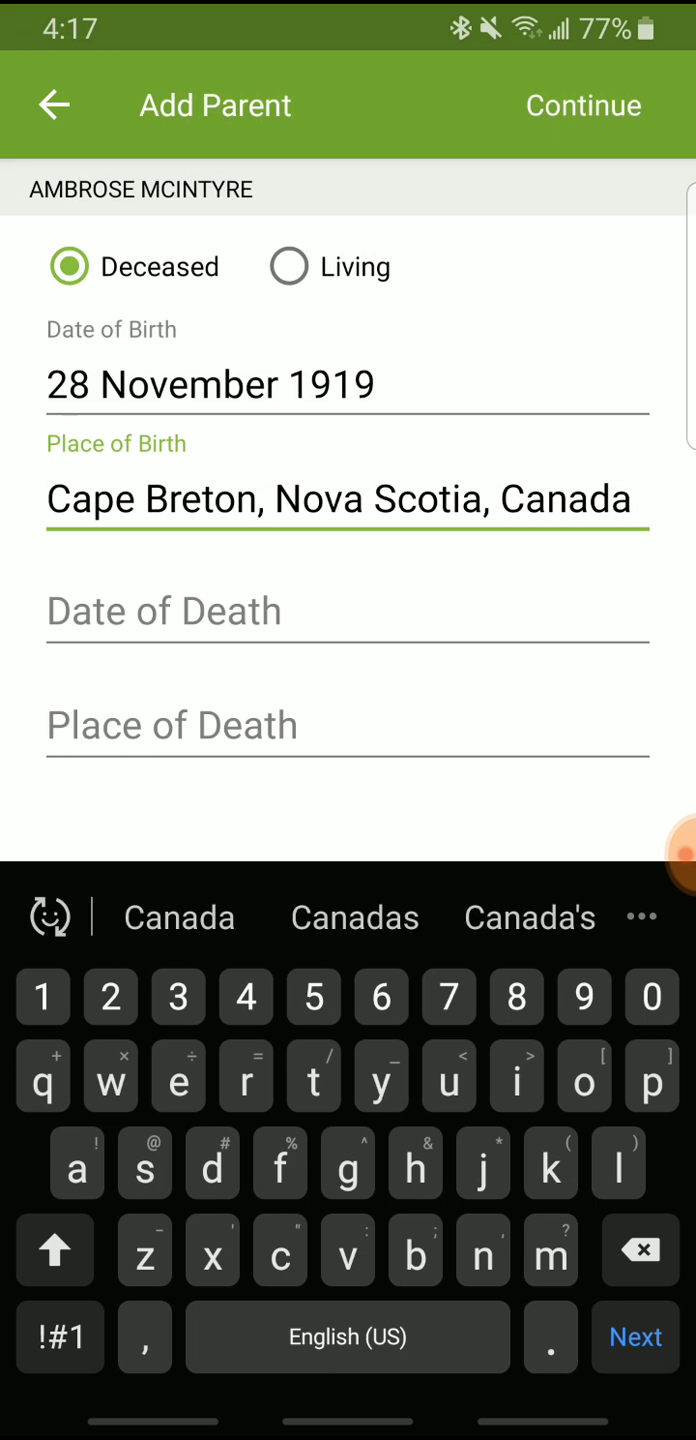
# Step: Record his death as 24 June 1945 in Toronto, Ontario, Canada and continue to possible matches
pyautogui.click(348, 612)
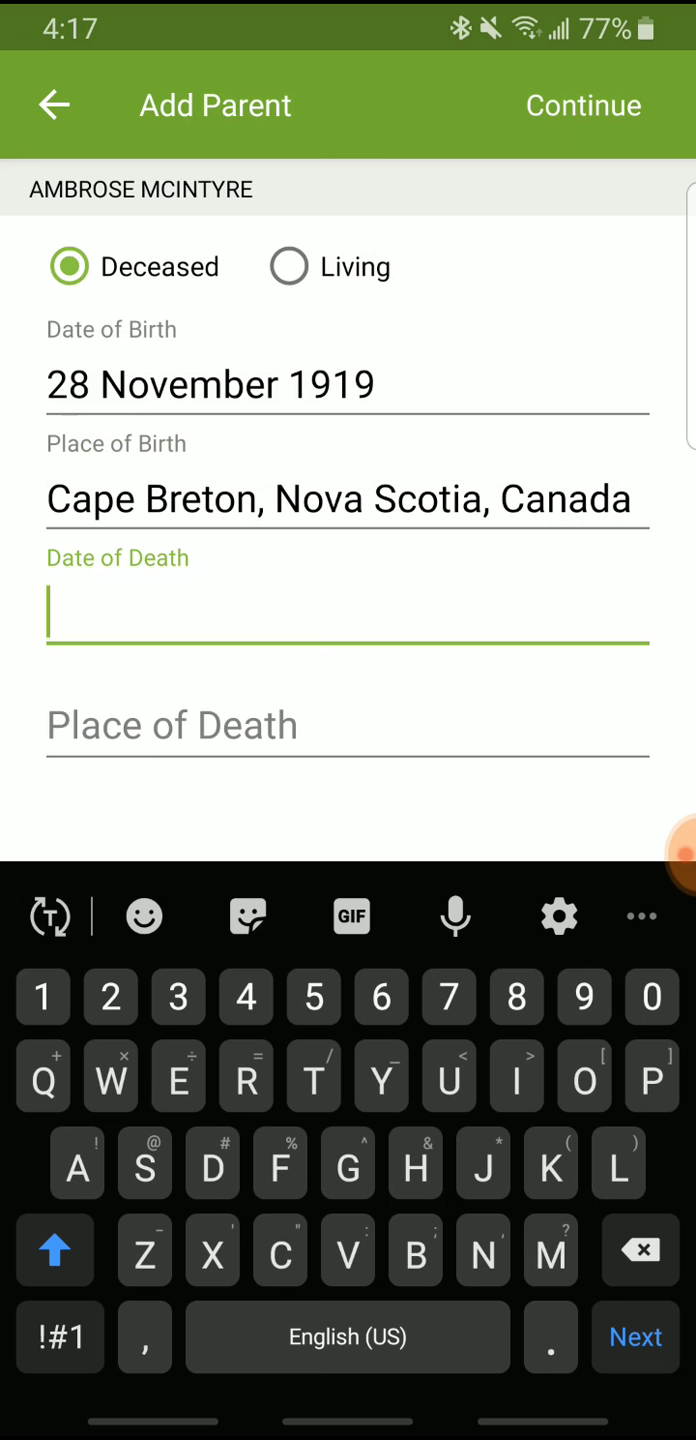
pyautogui.write('9')
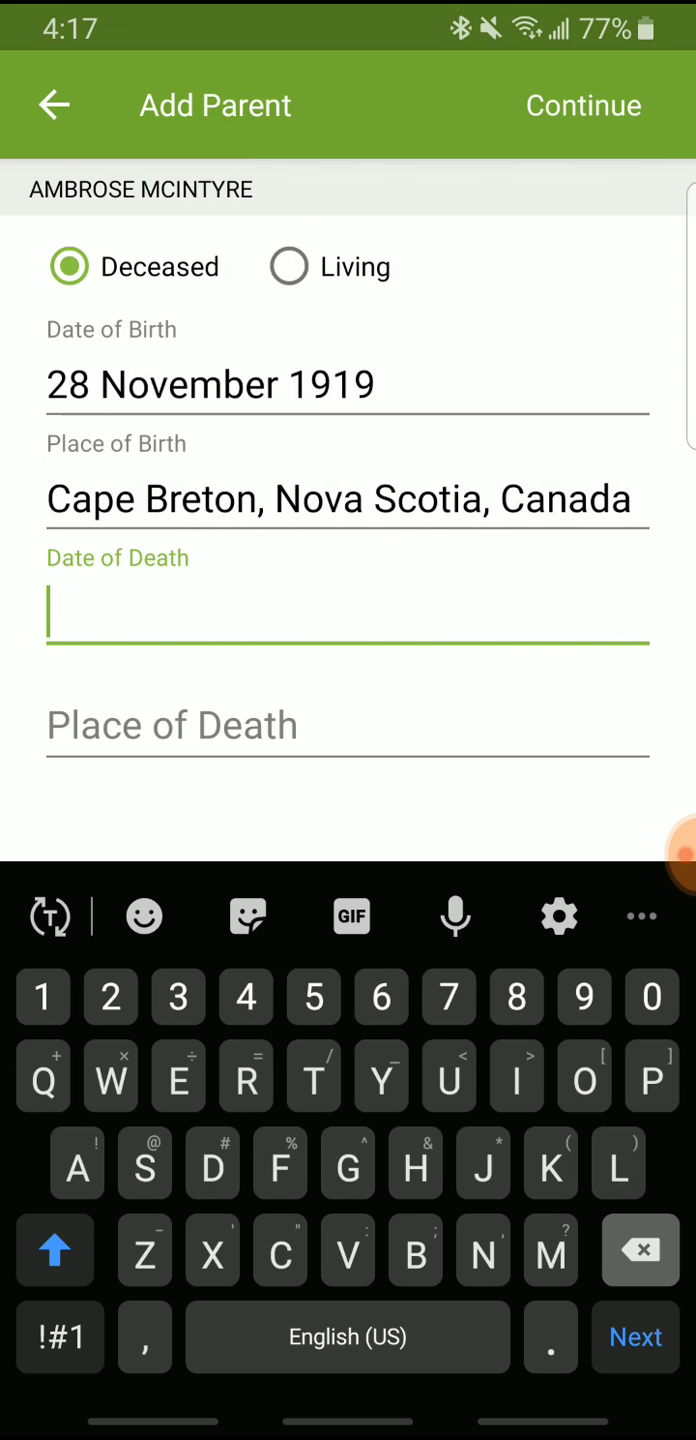
pyautogui.write('24')
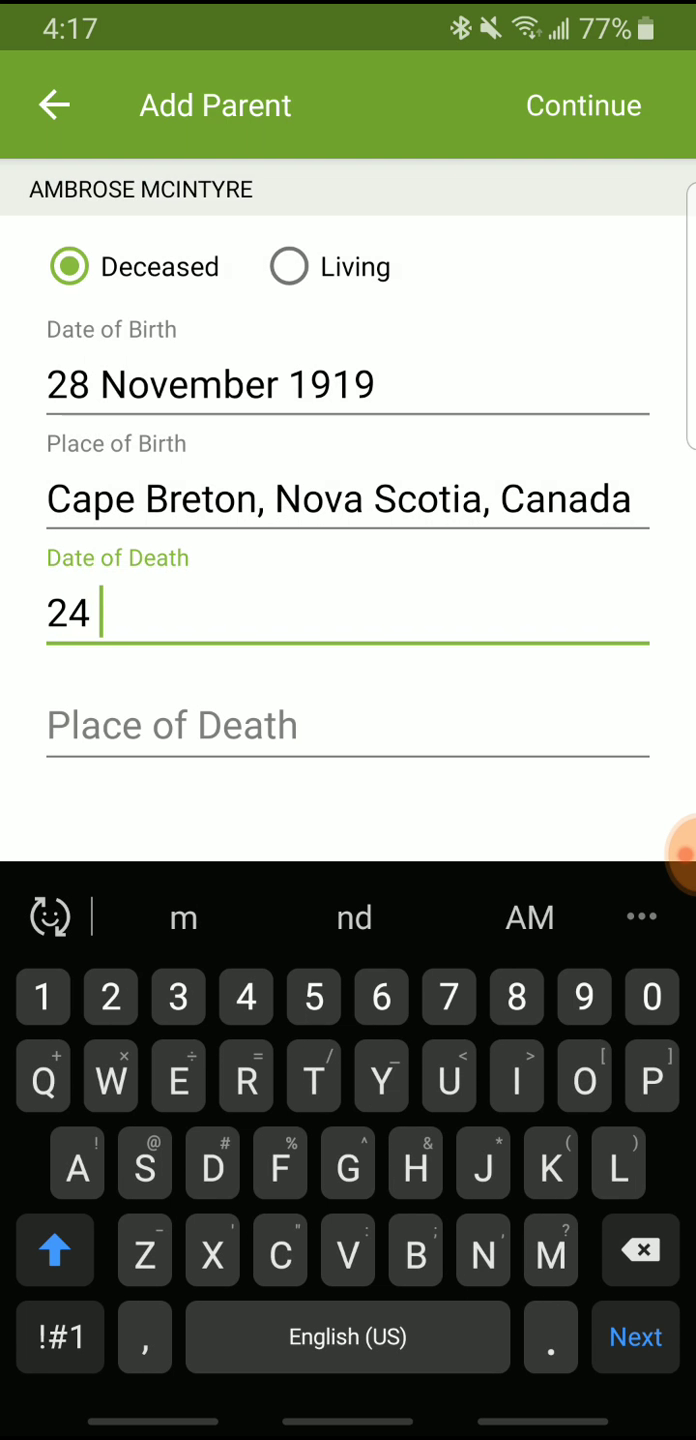
pyautogui.write('Jun 1945')
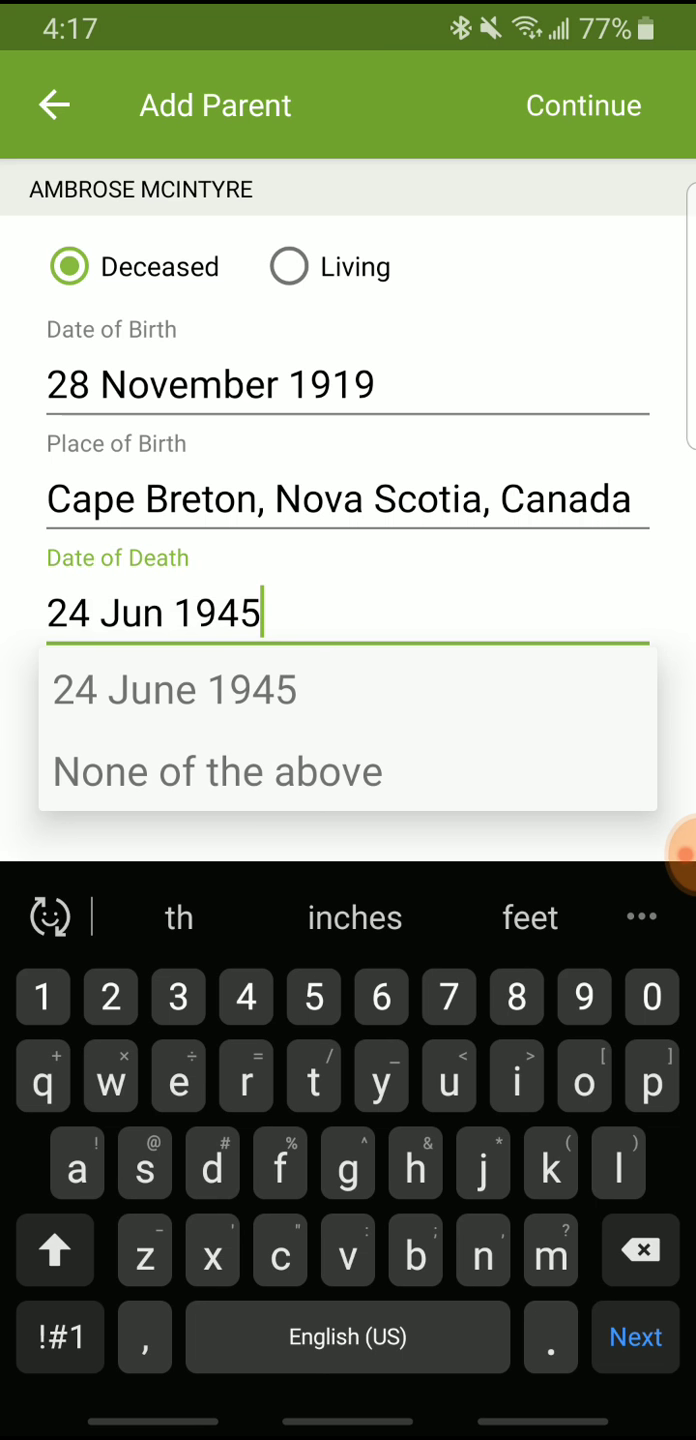
pyautogui.click(172, 690)
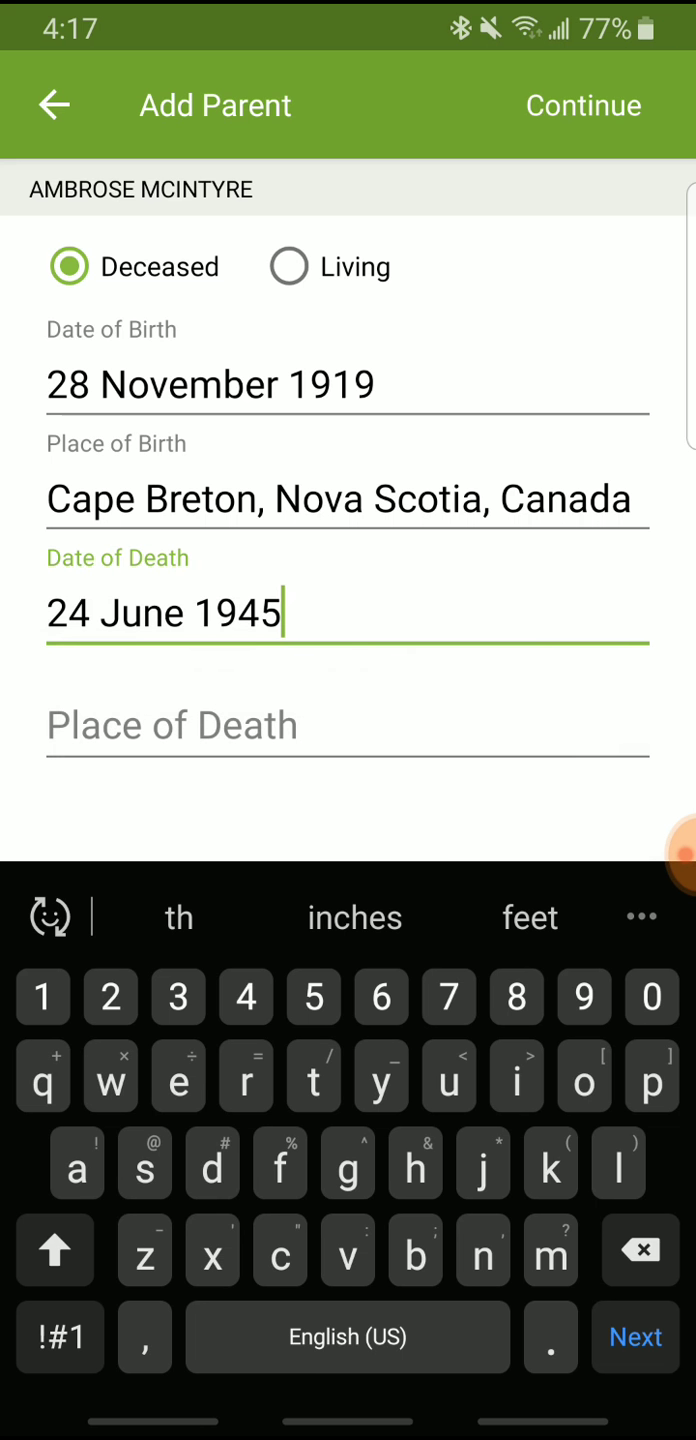
pyautogui.click(348, 724)
pyautogui.write('Toro')
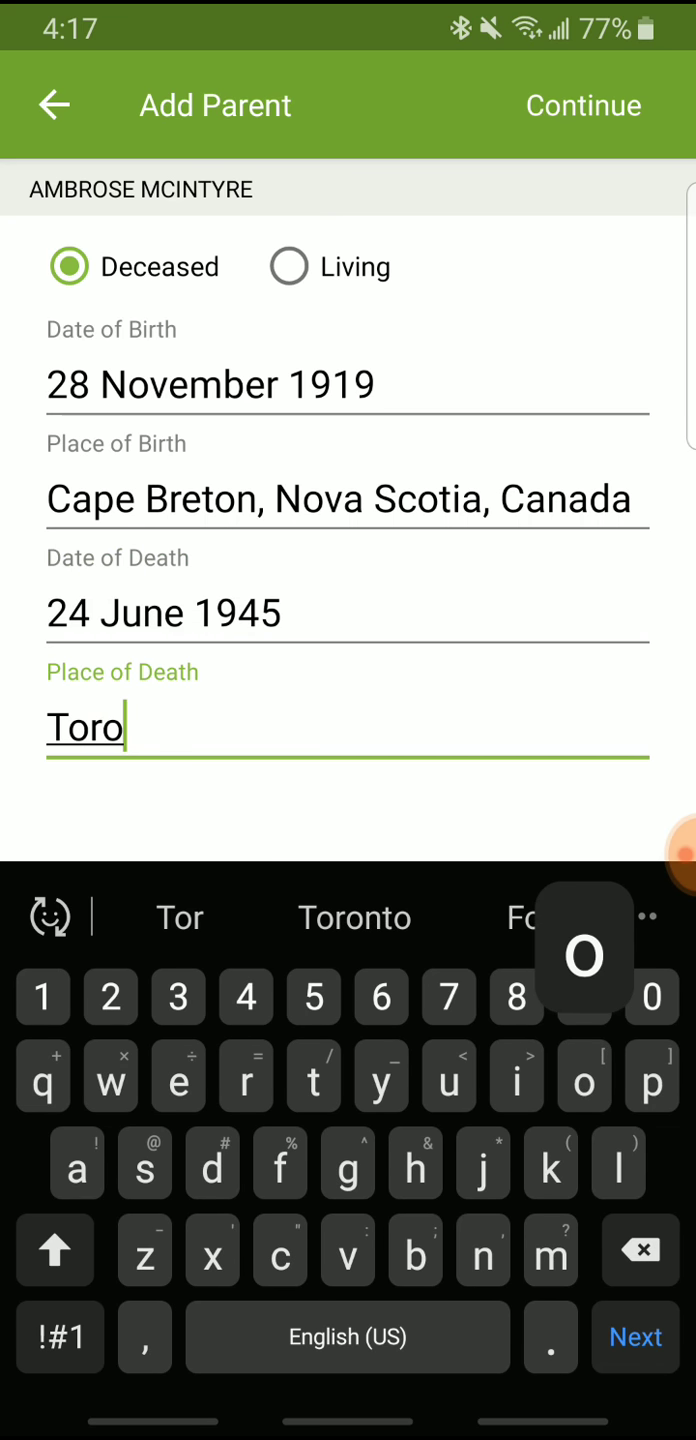
pyautogui.write('nto')
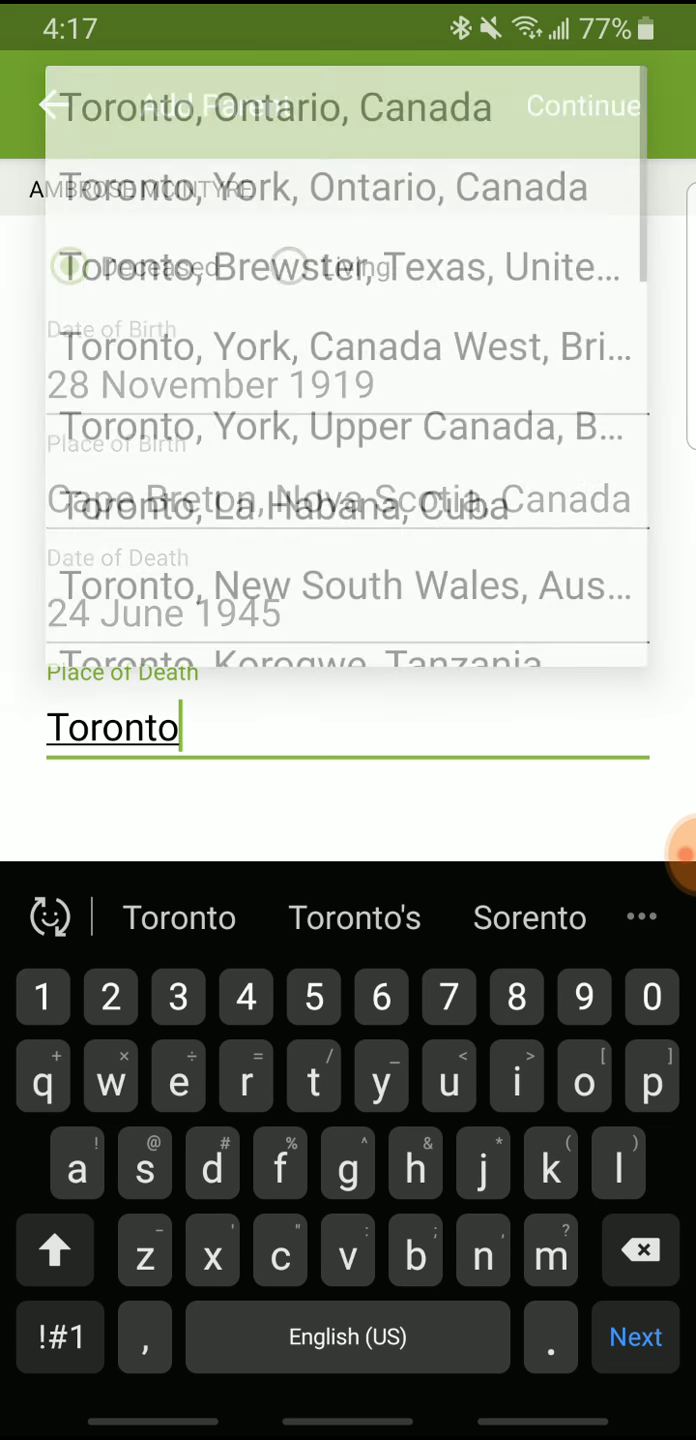
pyautogui.click(270, 106)
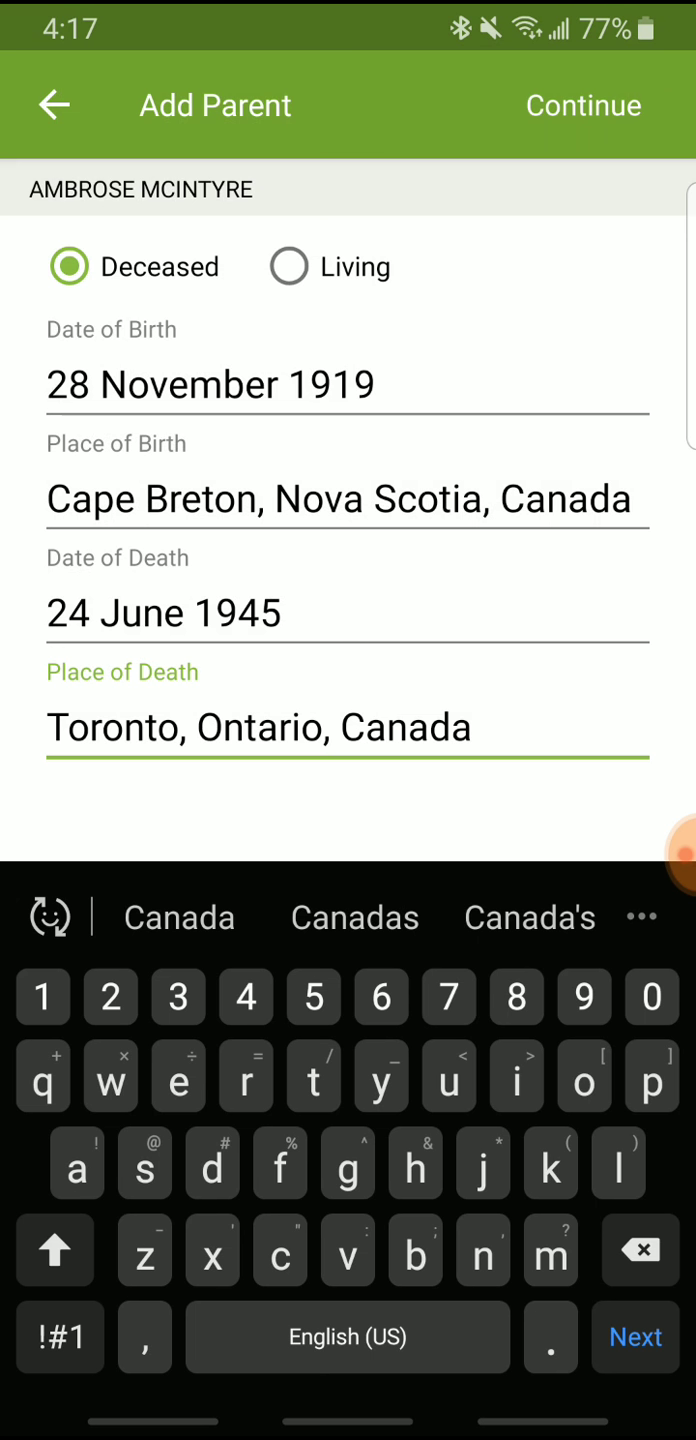
pyautogui.click(584, 104)
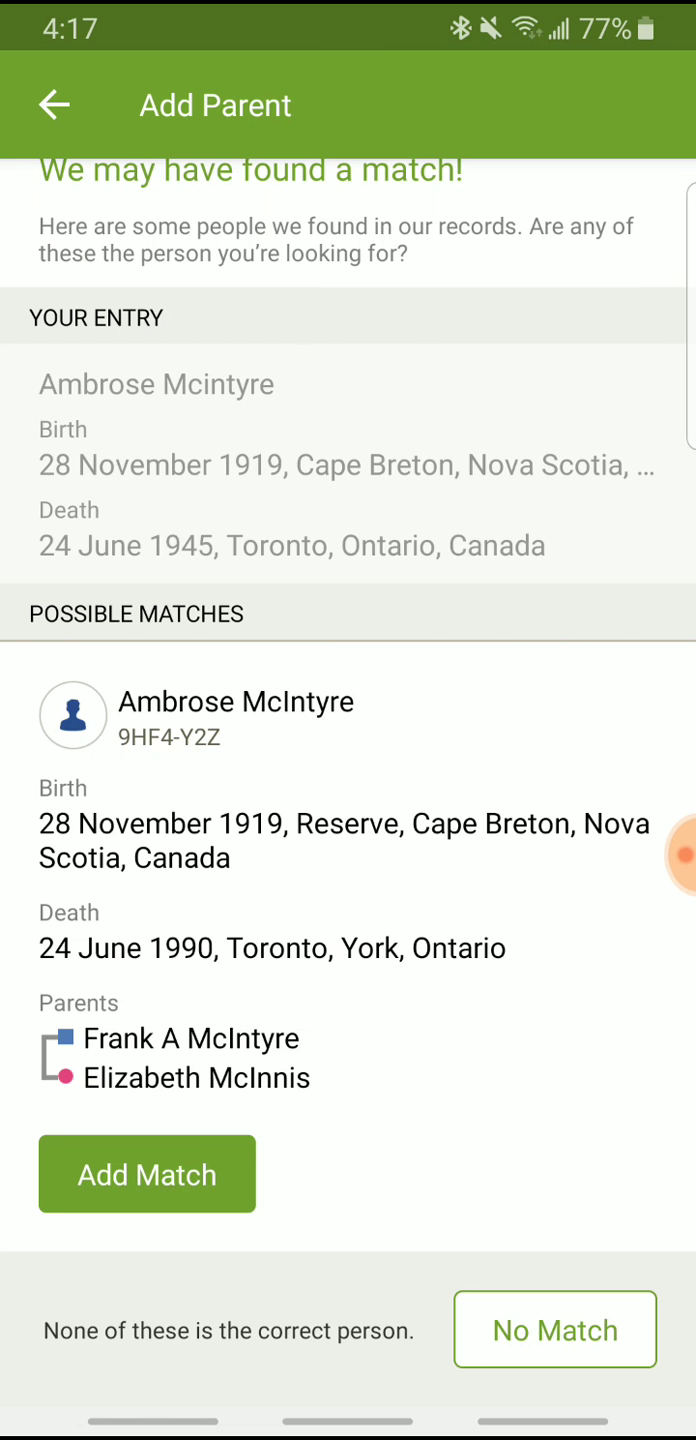
pyautogui.click(146, 1174)
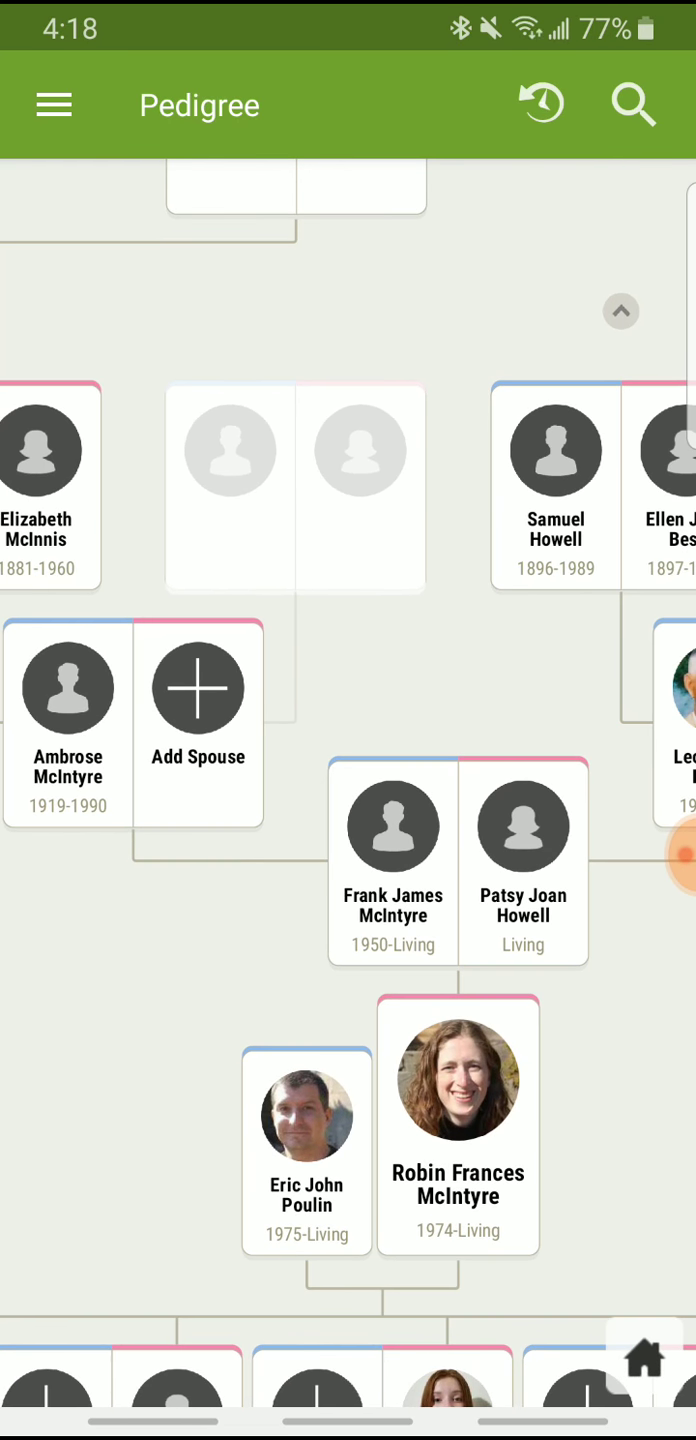
pyautogui.scroll(-3)
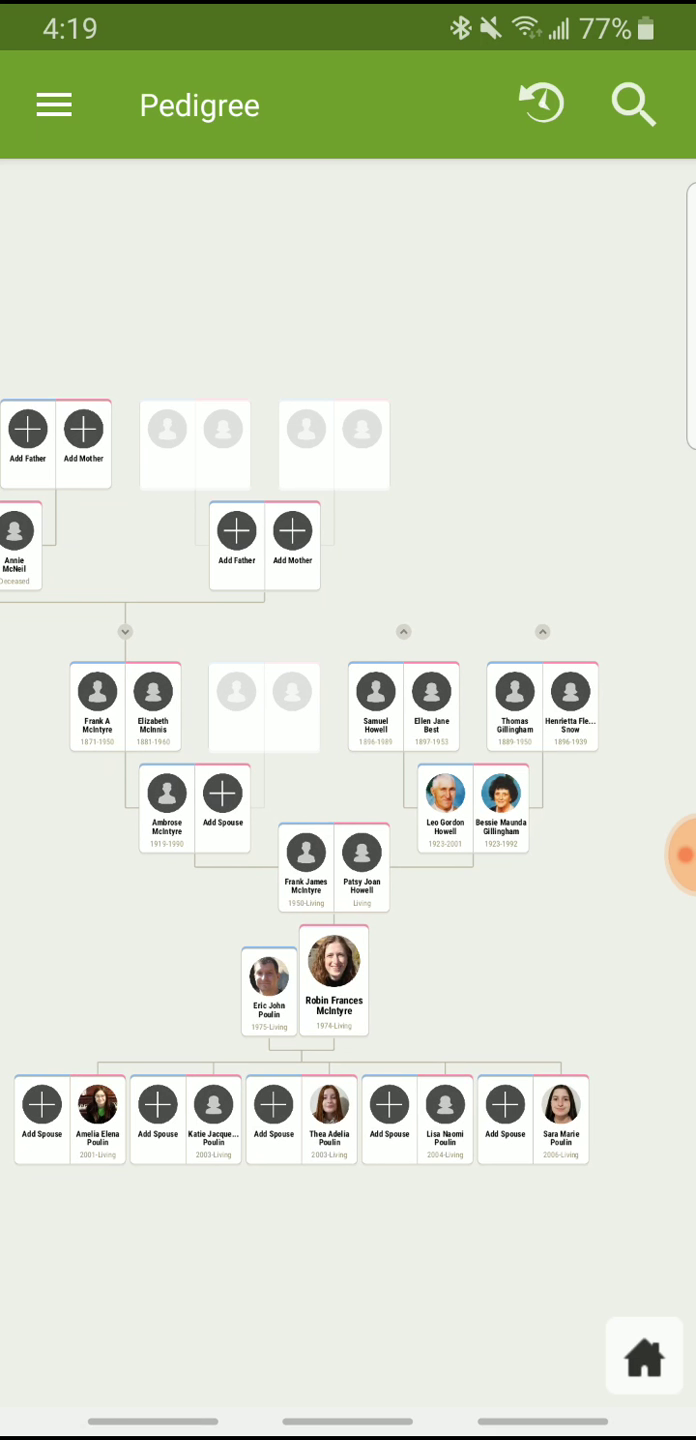
pyautogui.scroll(-3)
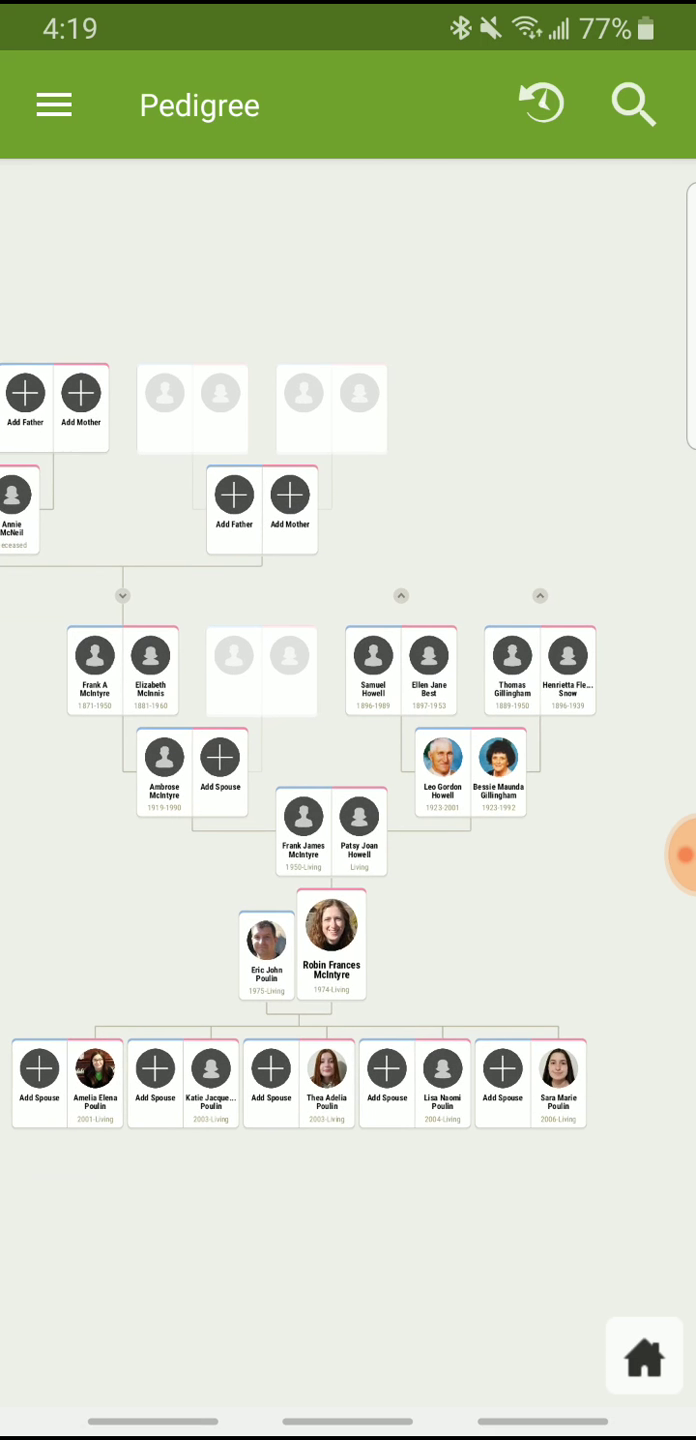